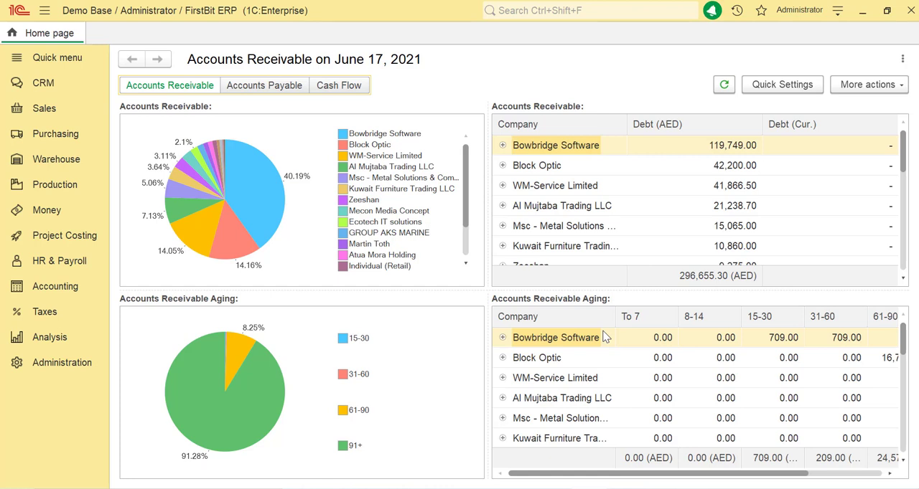
mouse_move(721, 387)
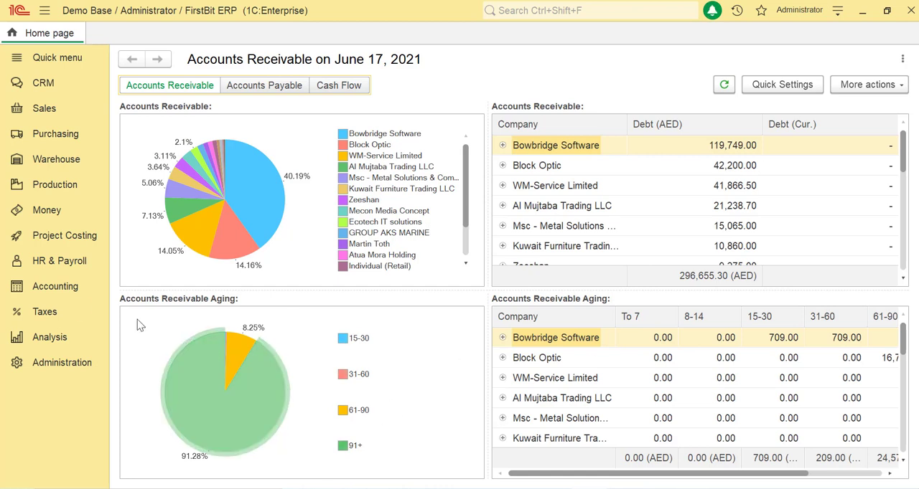
Open the Fixed Asset Write Offs list from the Accounting section
click(54, 287)
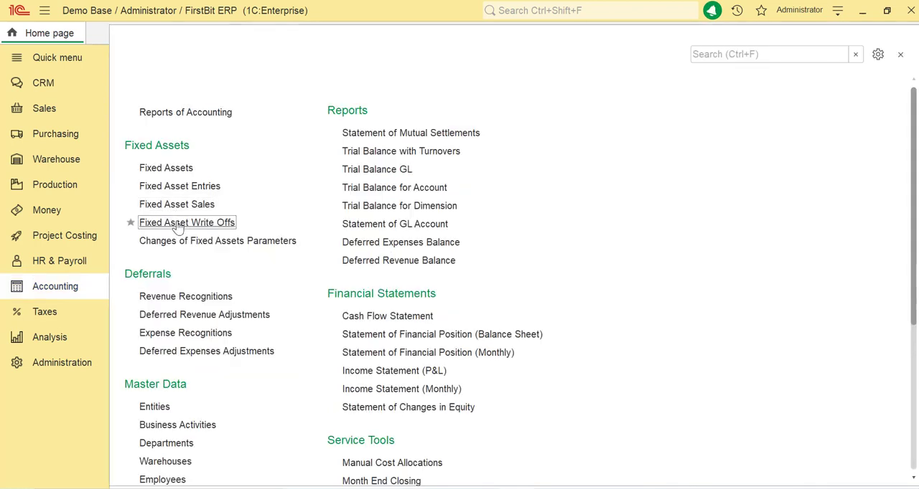
click(186, 221)
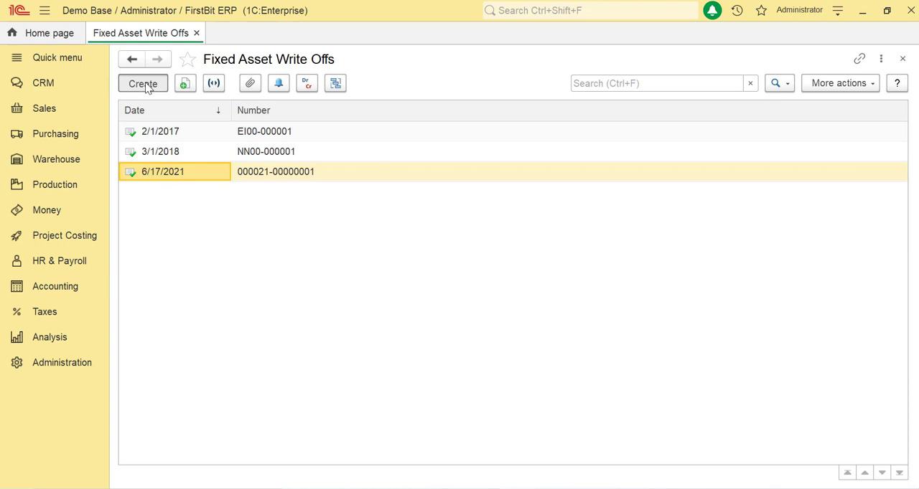
Create a write-off for Samira Trading charged to Other Operating Expenses and go to its asset table
click(144, 84)
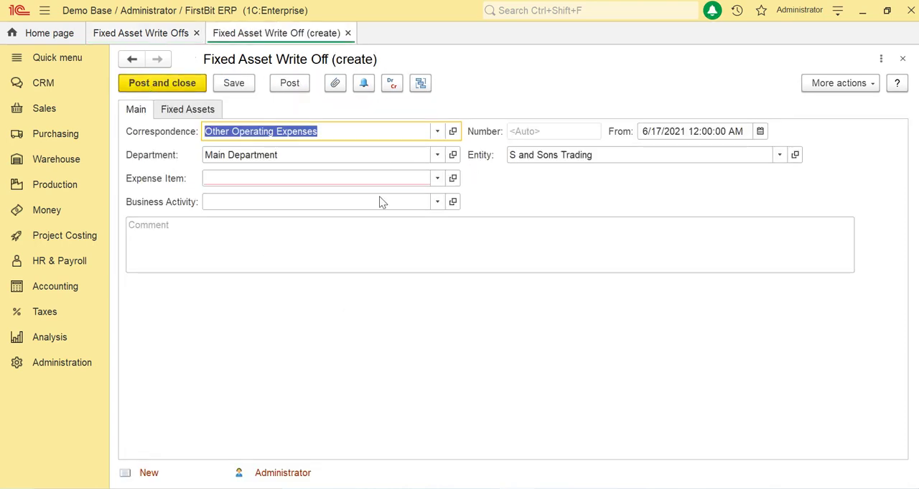
mouse_move(399, 132)
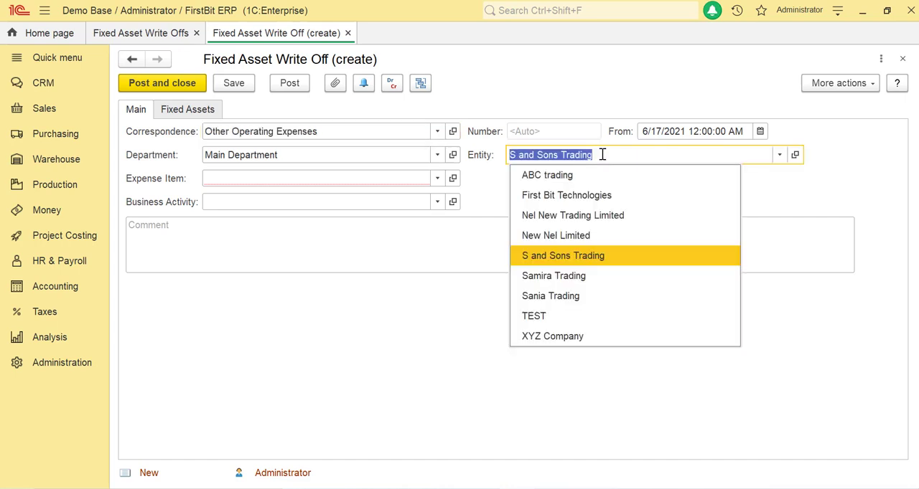
mouse_move(565, 196)
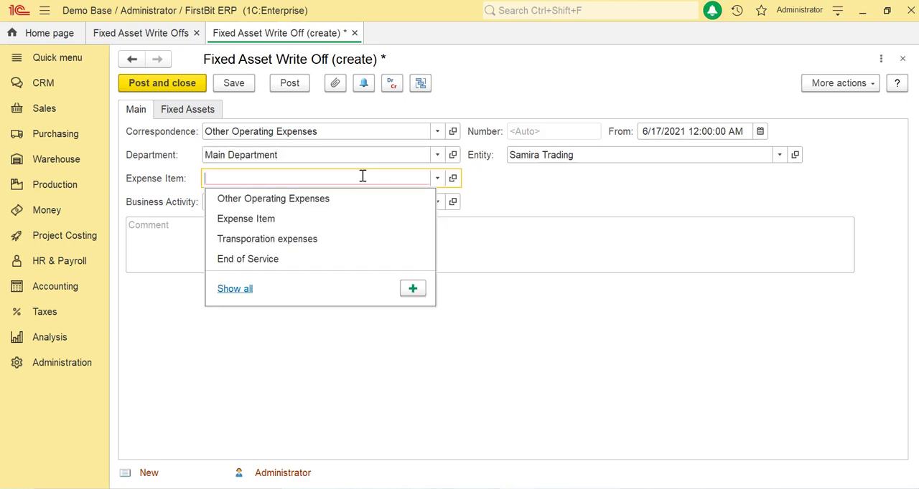
click(273, 198)
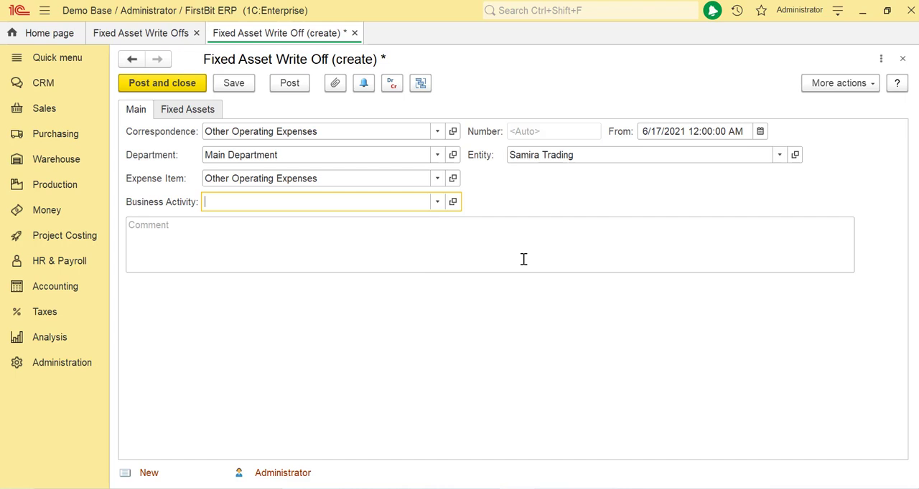
mouse_move(514, 346)
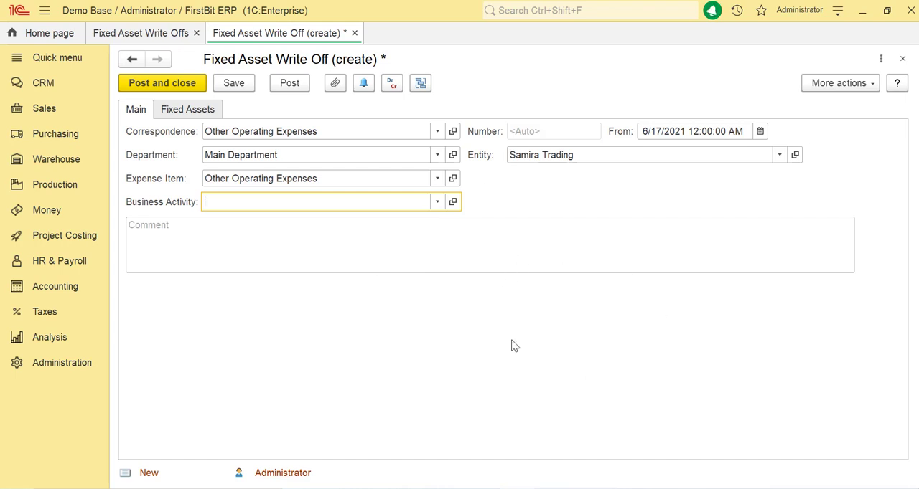
click(187, 110)
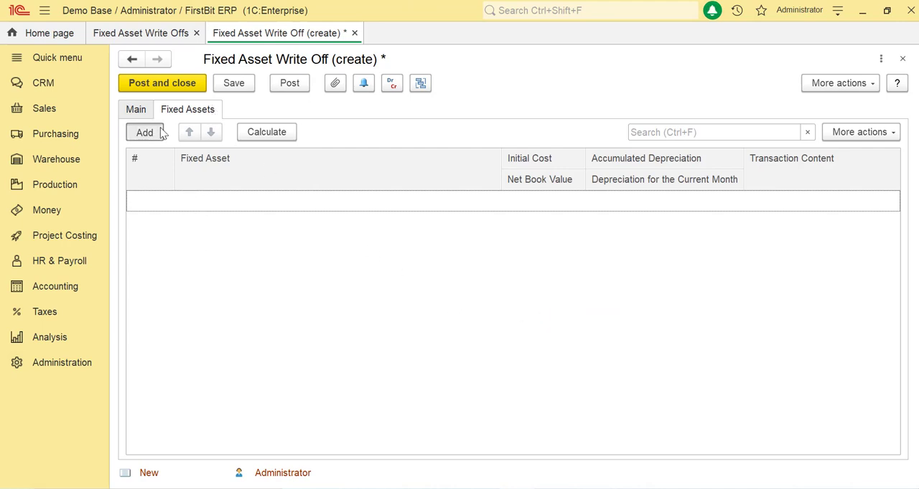
Add Adjustable office chairs and recalculate: cost 240.00, depreciation 40.00, net book value 200.00
click(143, 132)
text(Adjustable office chairs)
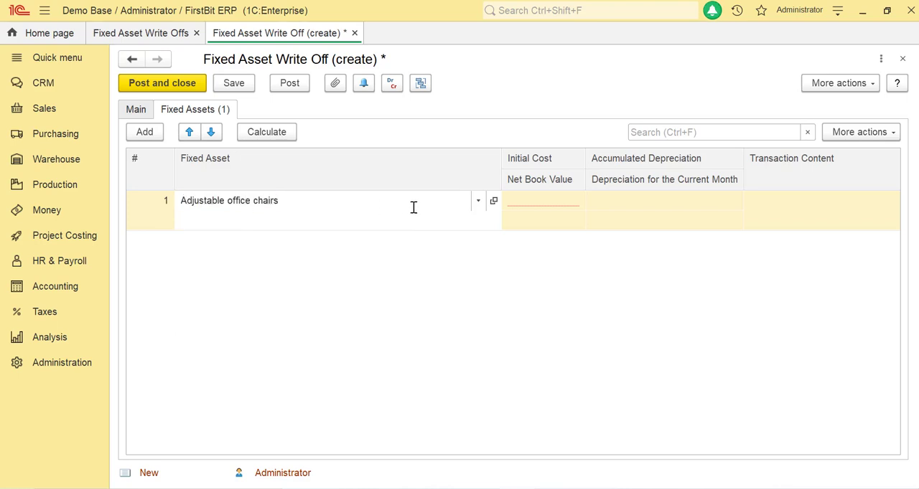
click(542, 200)
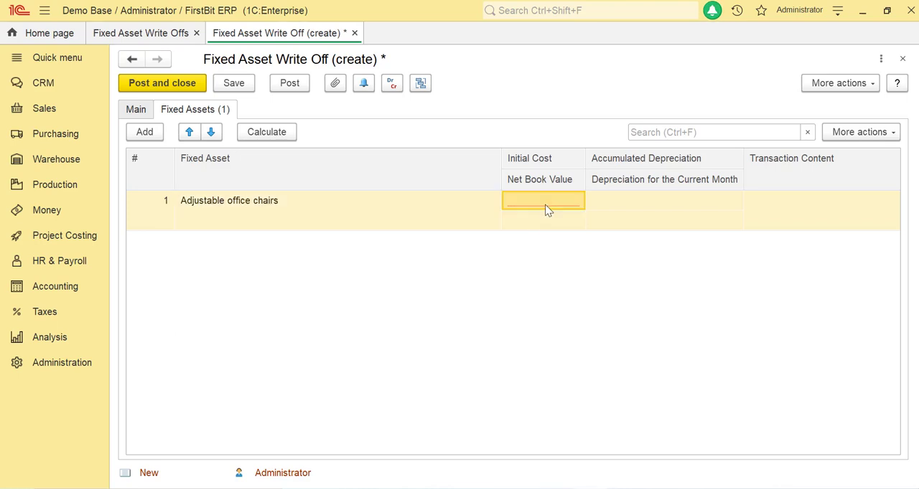
click(543, 221)
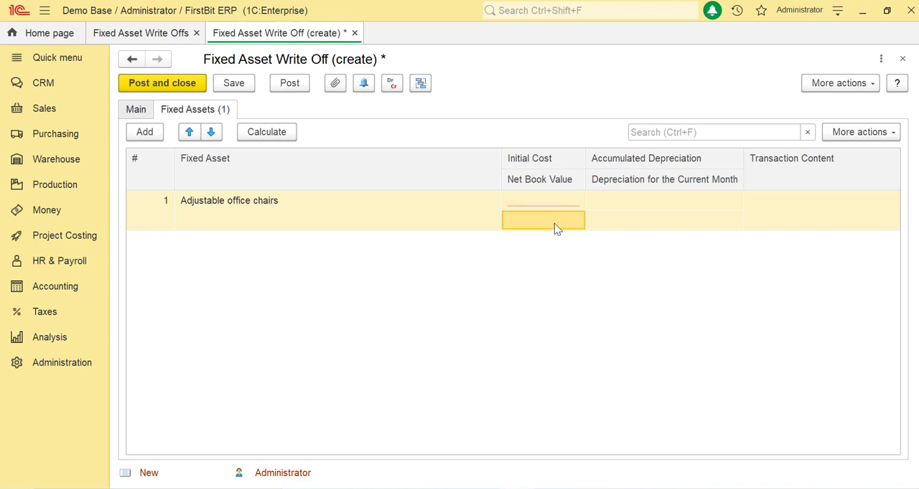
mouse_move(543, 221)
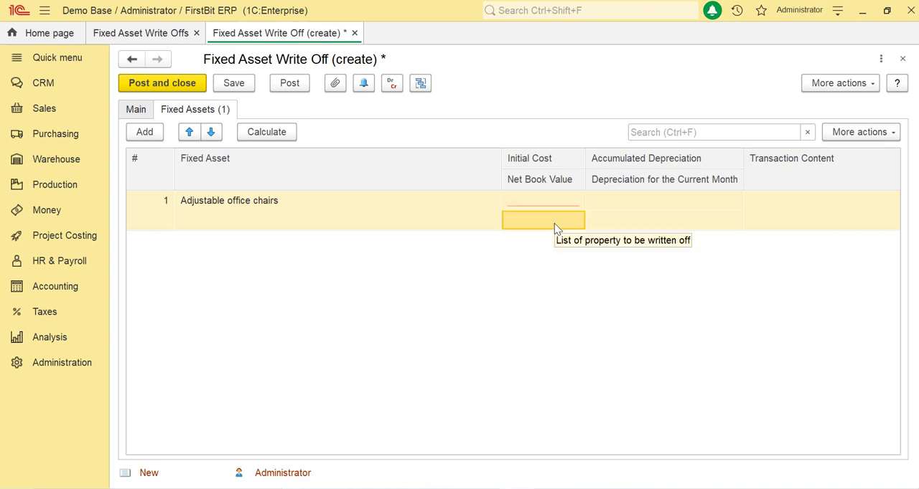
mouse_move(275, 141)
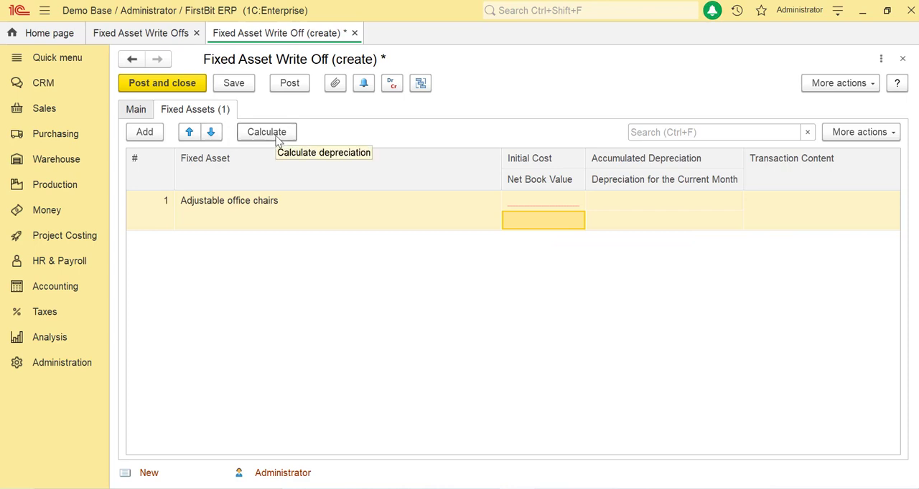
click(267, 132)
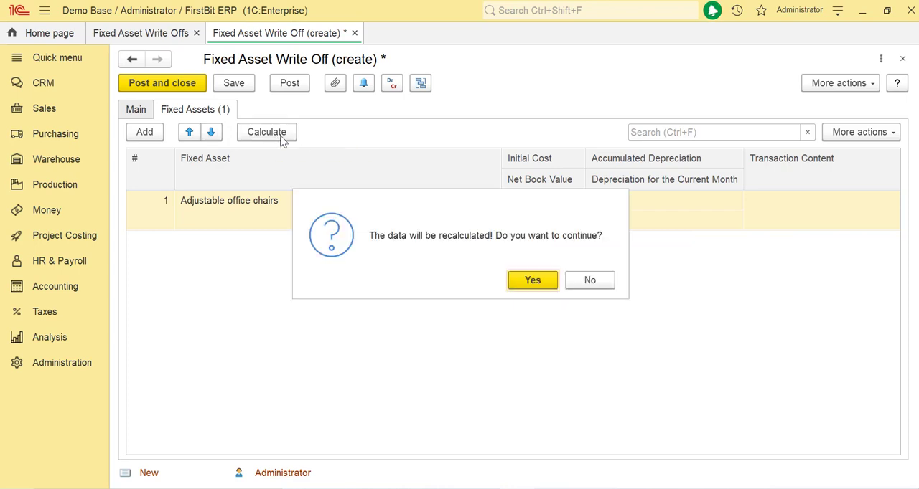
click(531, 280)
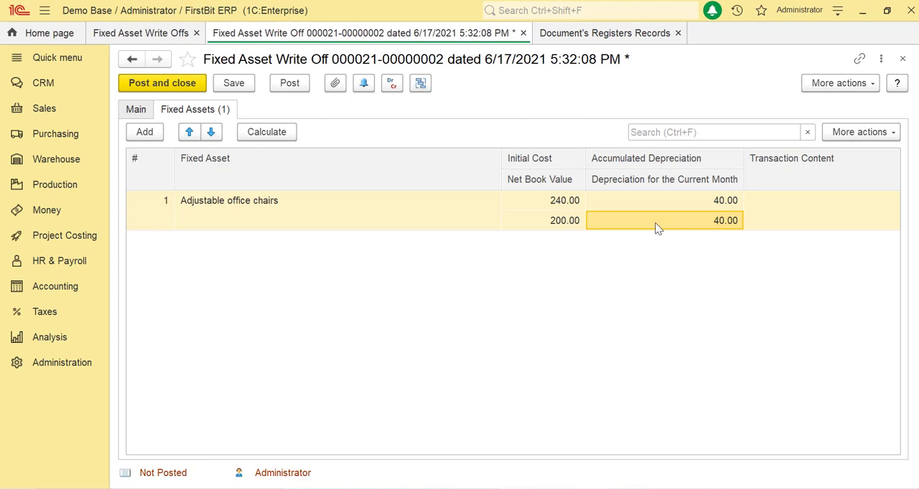
click(821, 209)
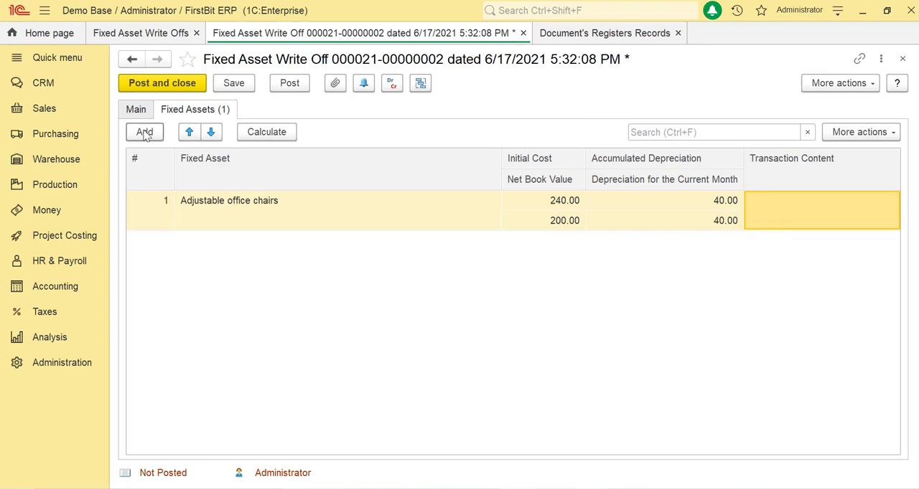
Post the write-off and review its General Ledger entries crediting Fixed Assets at Cost
click(290, 83)
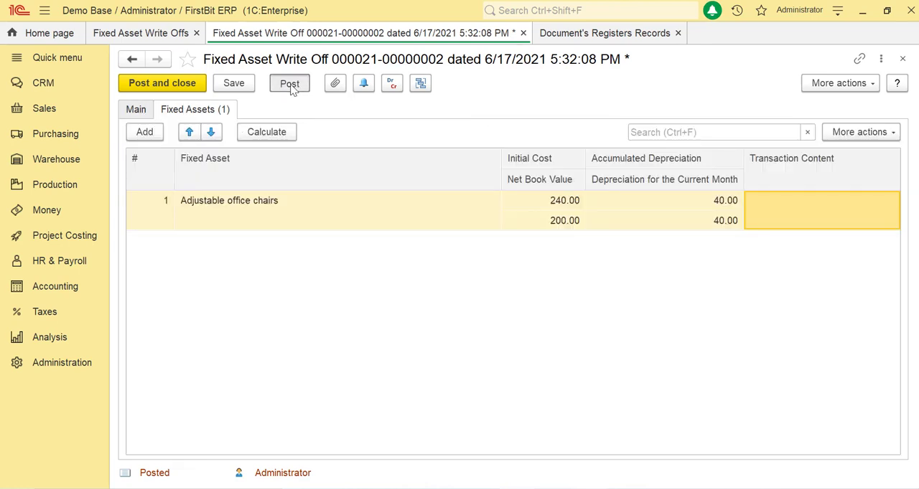
click(290, 82)
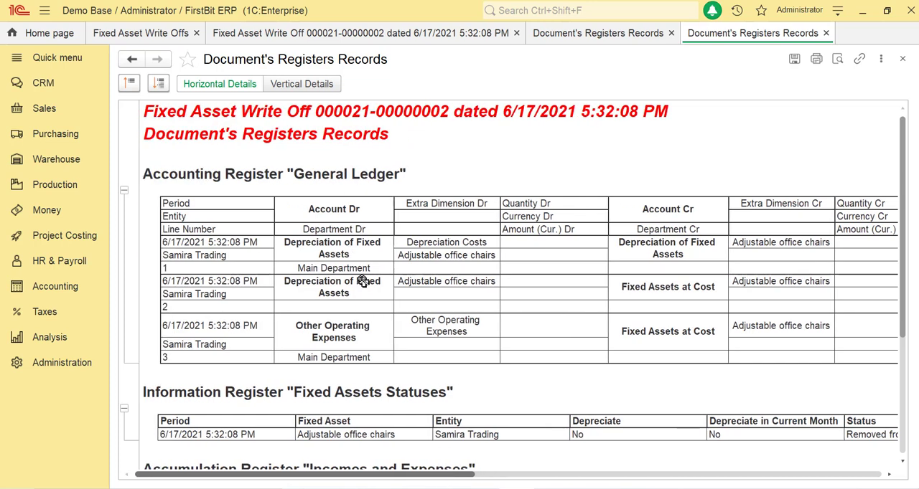
click(333, 287)
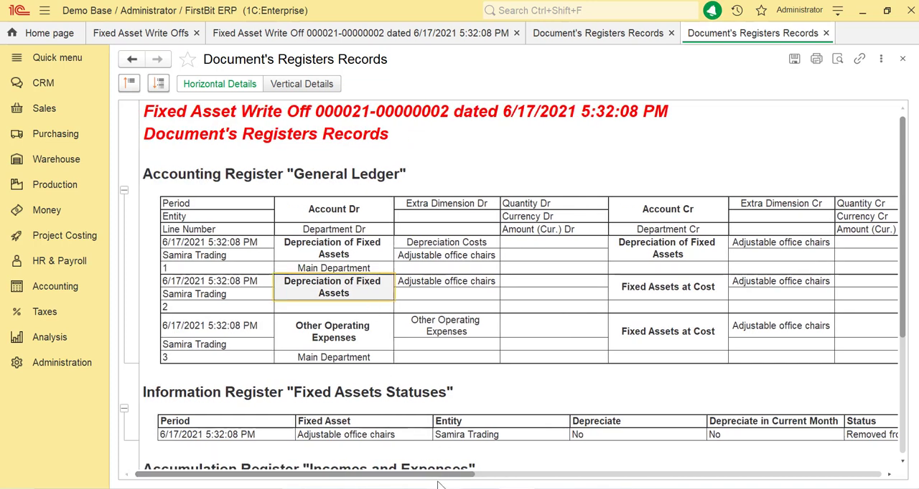
scroll(right, 3)
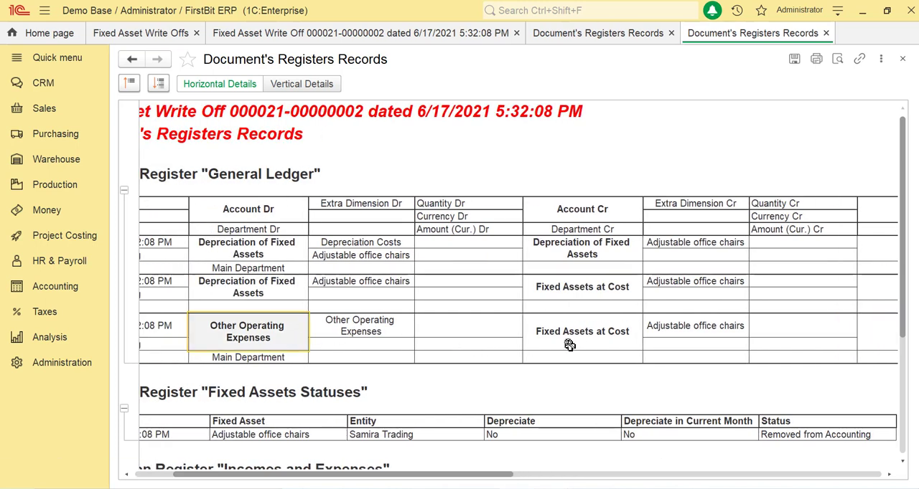
click(583, 330)
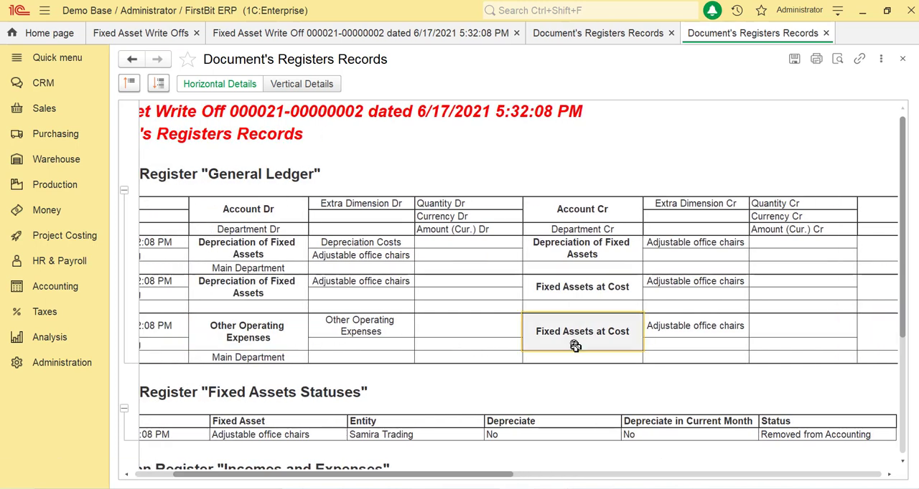